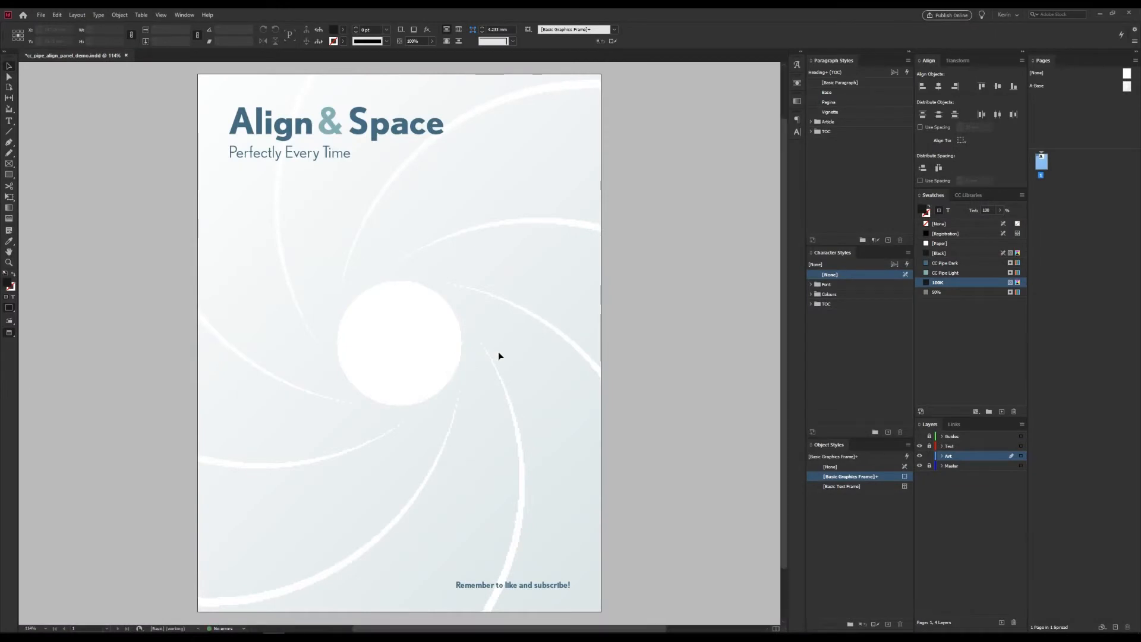
{"action": "mouse_move", "coordinate": [576, 282]}
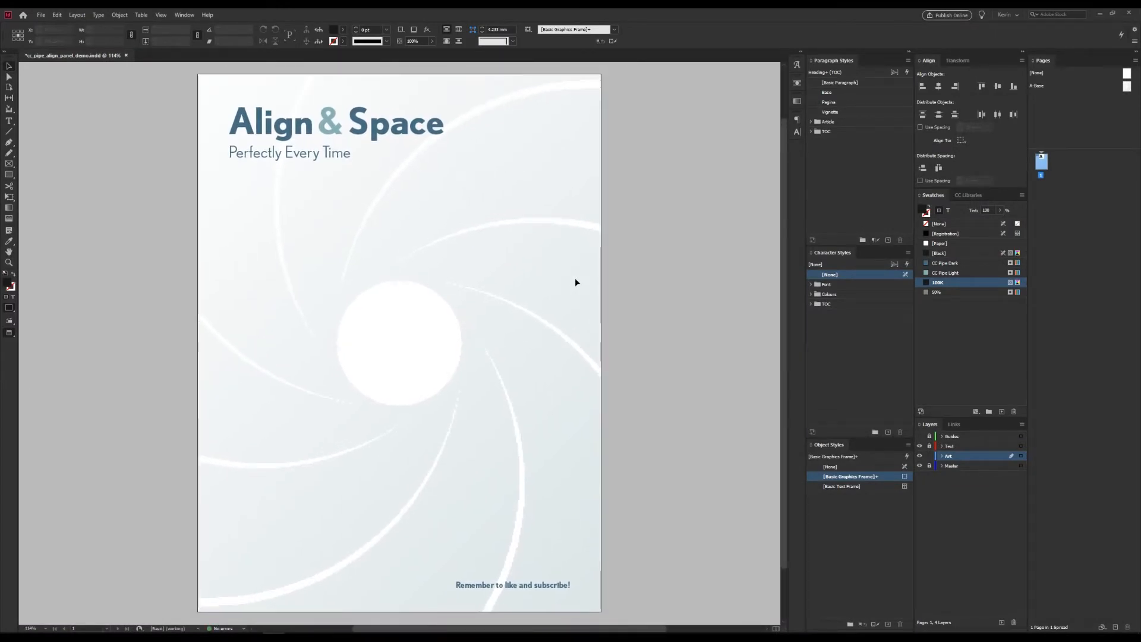
- Show the Align panel and place a small phone mockup on the poster's left
{"action": "left_click", "coordinate": [184, 14]}
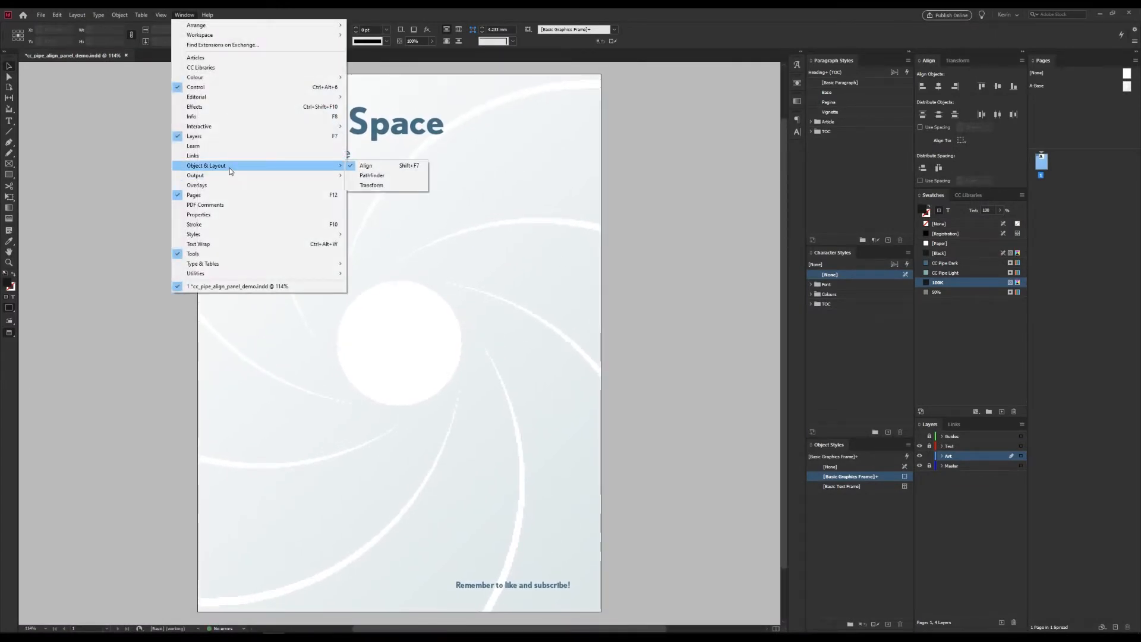
{"action": "mouse_move", "coordinate": [366, 165]}
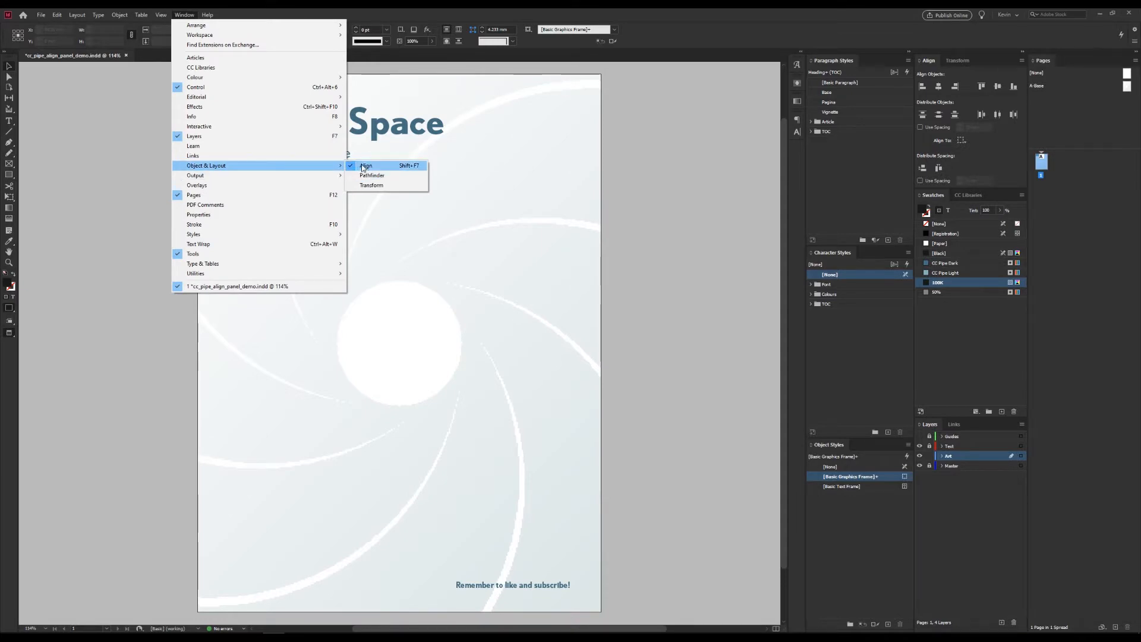
{"action": "left_click", "coordinate": [366, 165]}
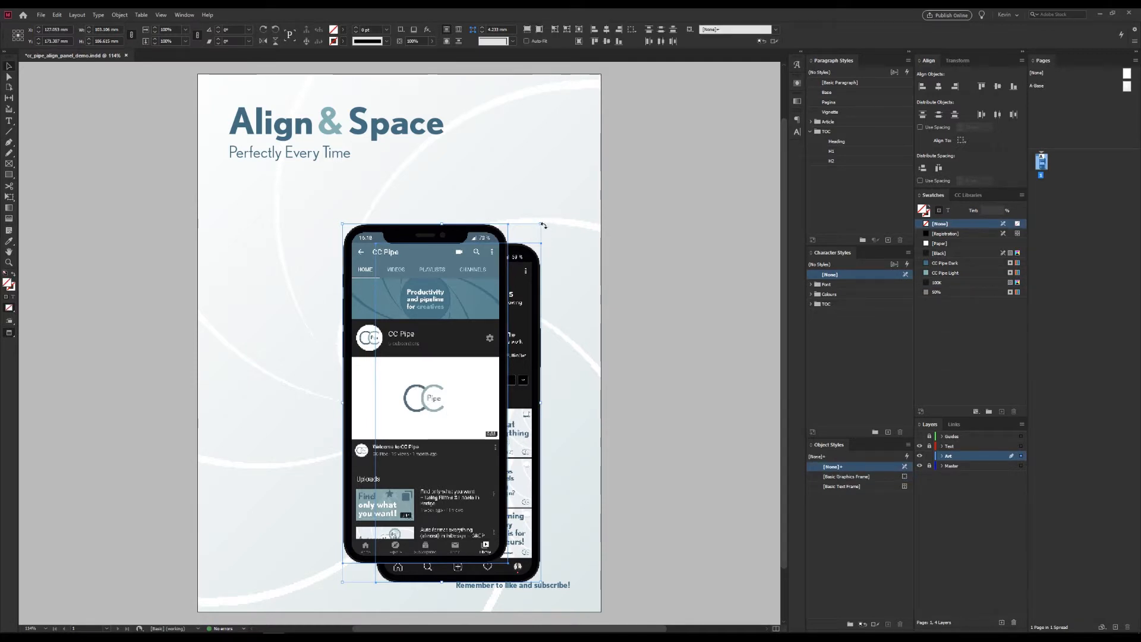
{"action": "left_click_drag", "start_coordinate": [542, 223], "coordinate": [509, 282]}
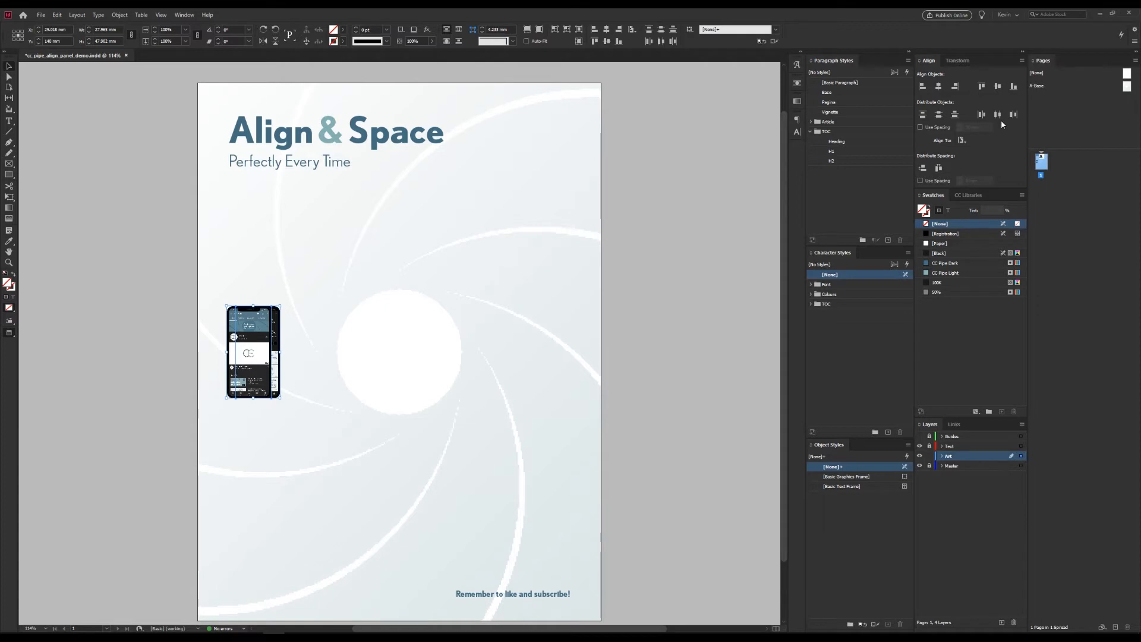
{"action": "mouse_move", "coordinate": [982, 114]}
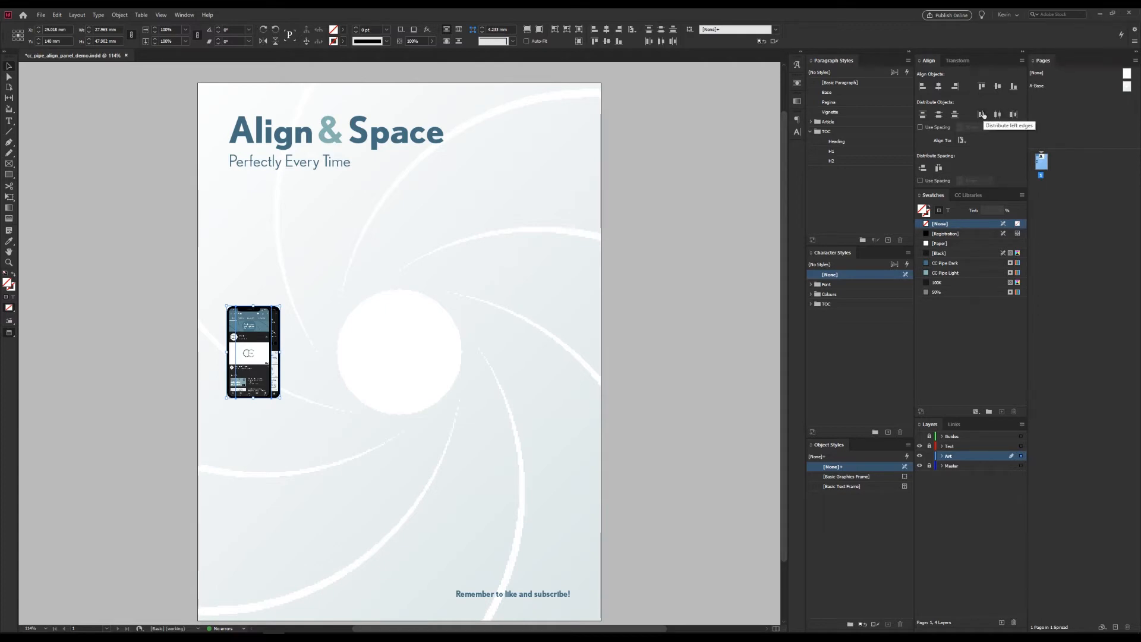
{"action": "mouse_move", "coordinate": [996, 114]}
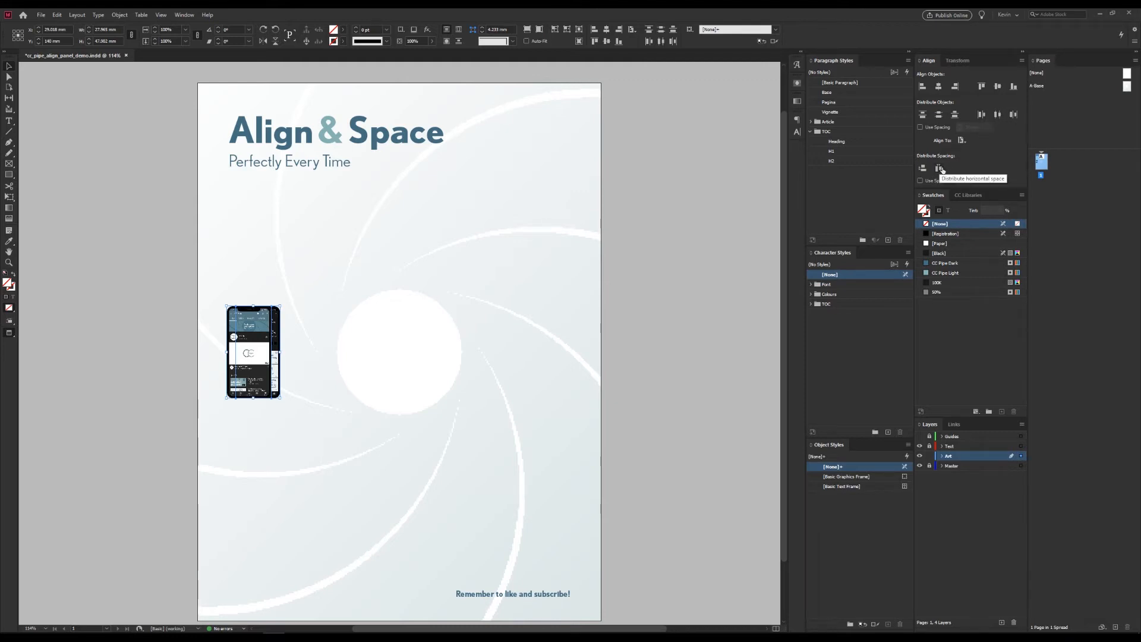
{"action": "mouse_move", "coordinate": [998, 114]}
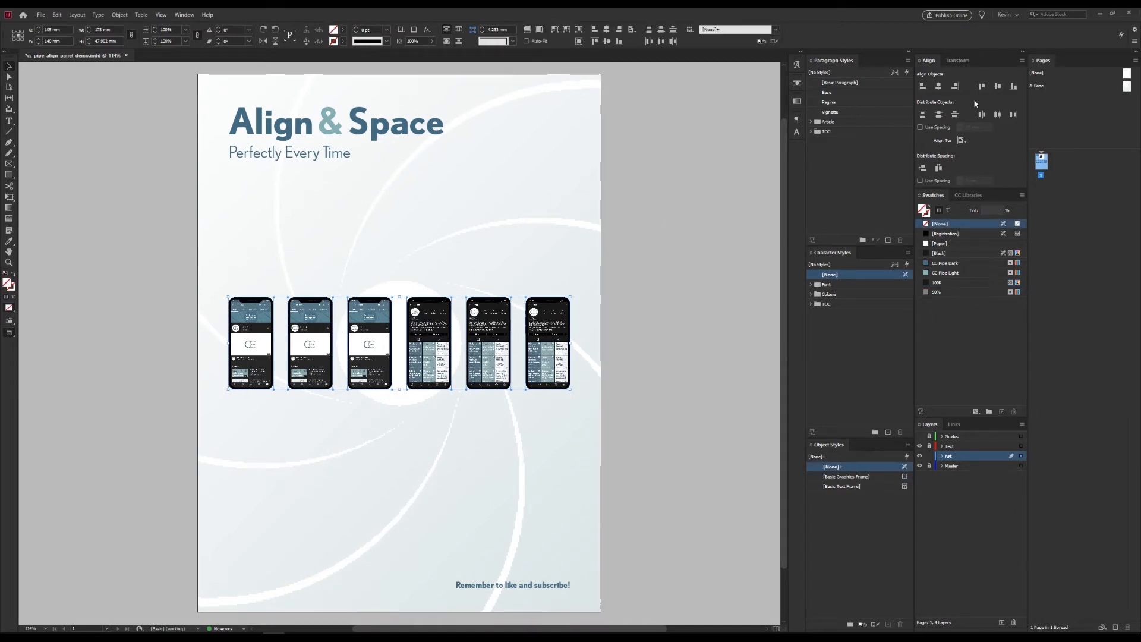
{"action": "mouse_move", "coordinate": [961, 140]}
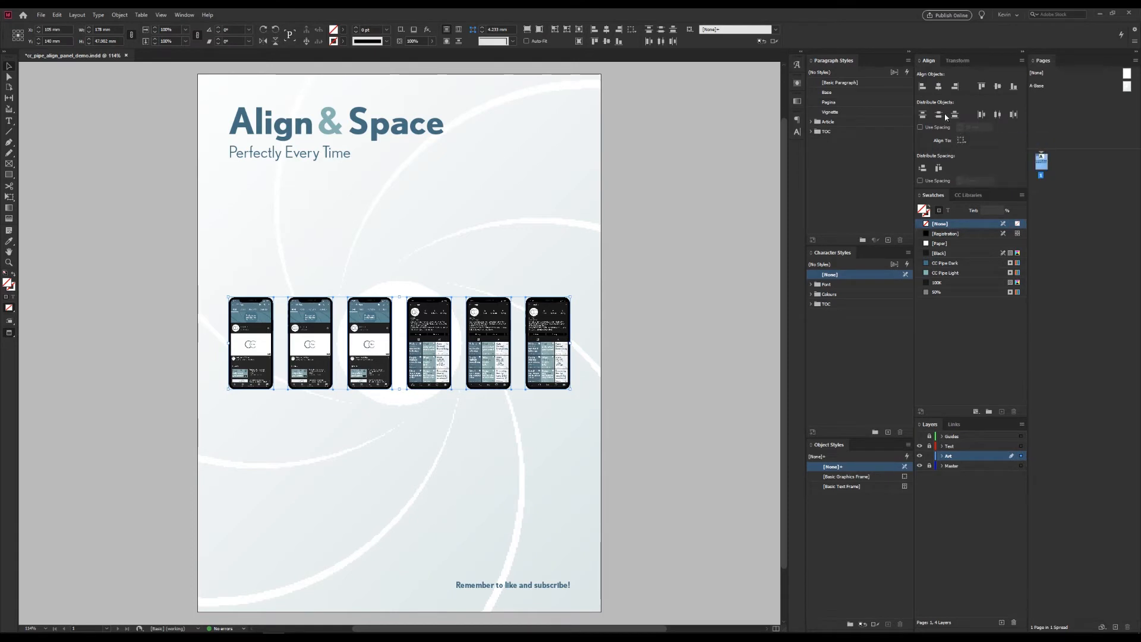
{"action": "mouse_move", "coordinate": [922, 87]}
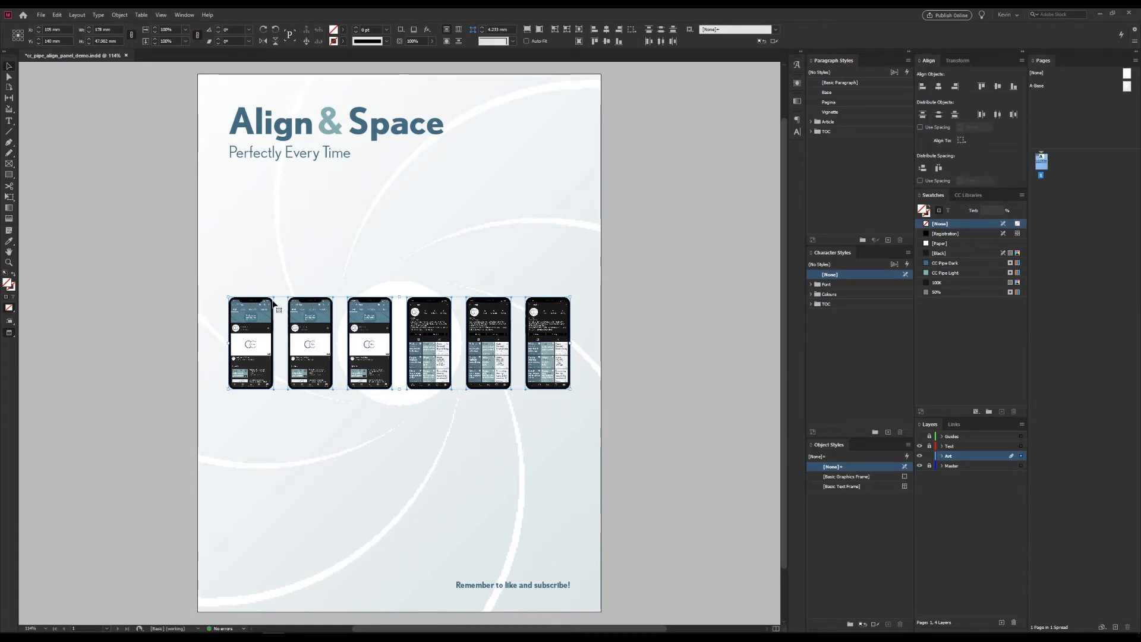
- Select the leftmost phone mockup
{"action": "left_click", "coordinate": [926, 86]}
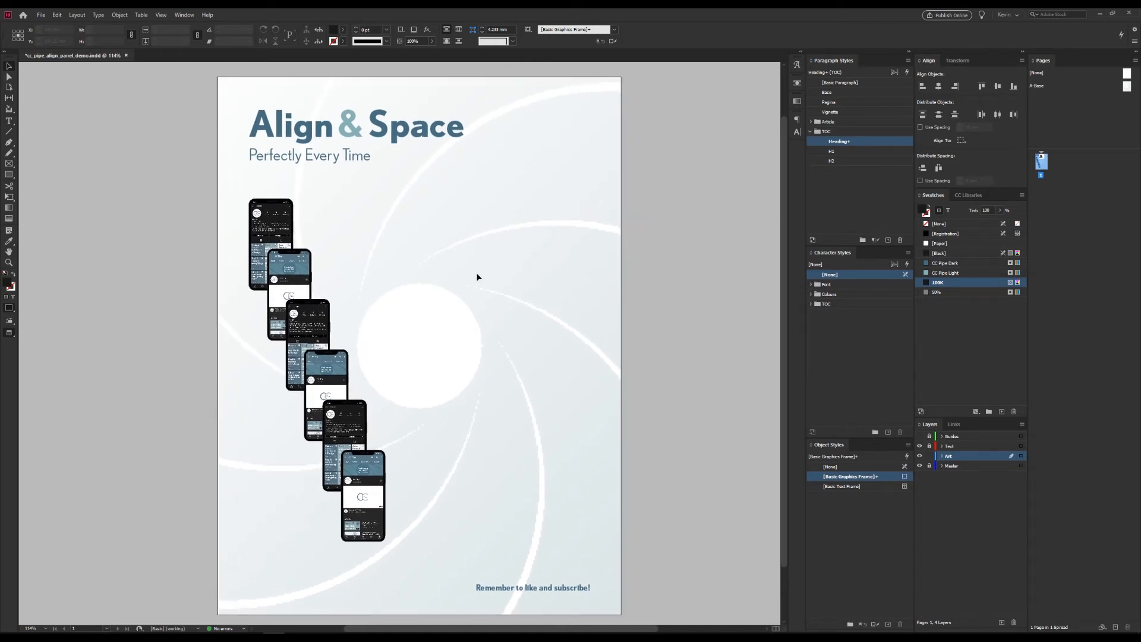
{"action": "mouse_move", "coordinate": [474, 276]}
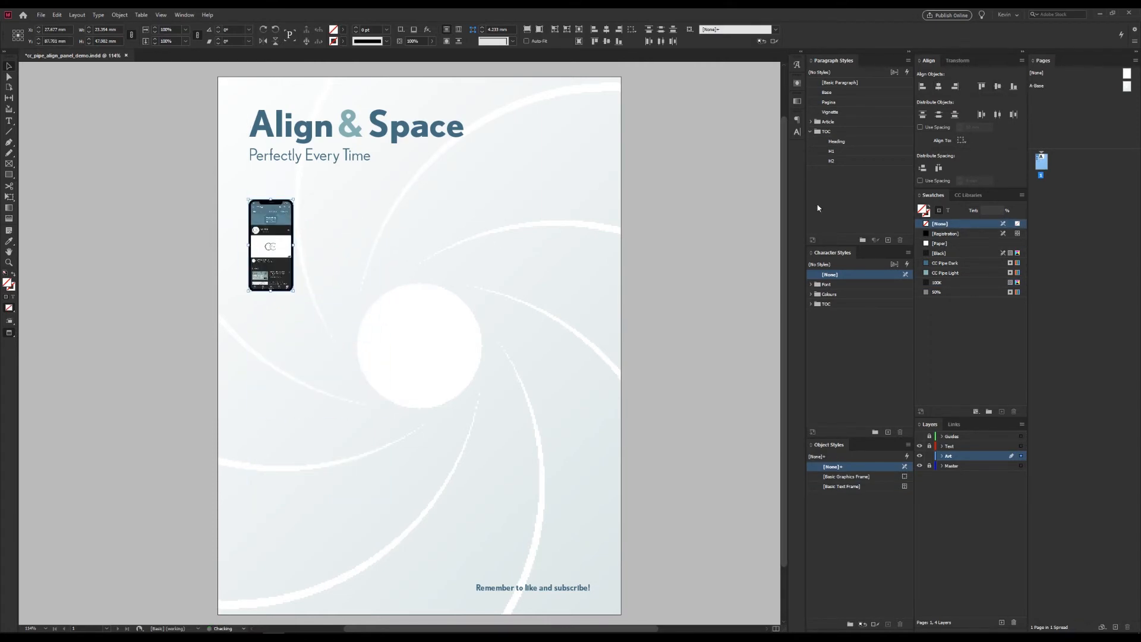
- Enable Use Spacing for distributing the phone mockups
{"action": "left_click", "coordinate": [920, 127]}
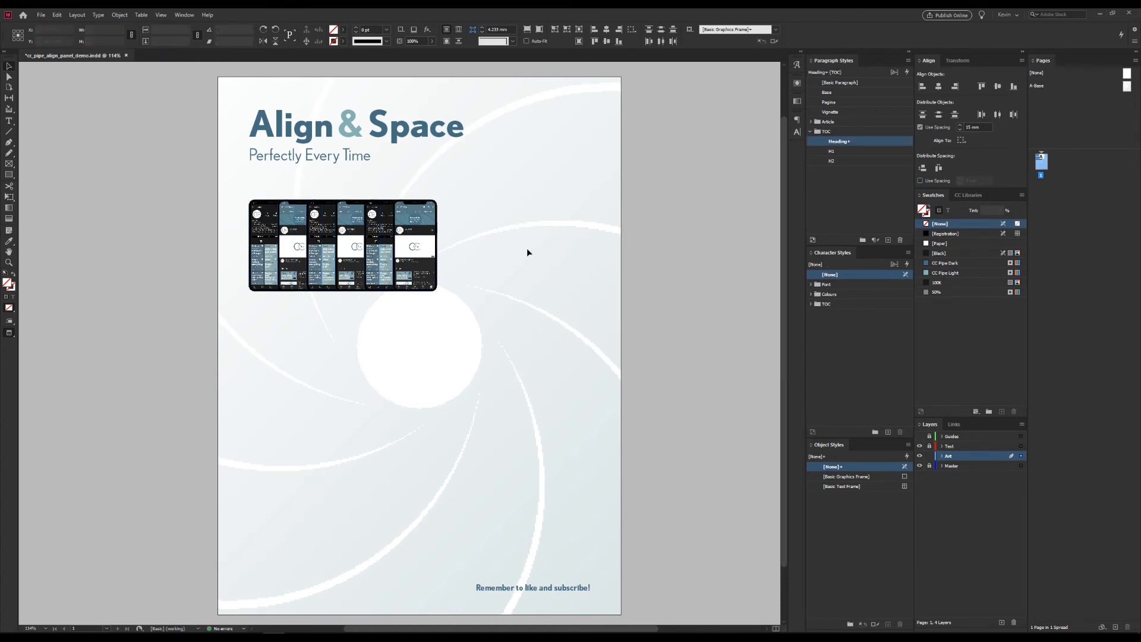
{"action": "left_click", "coordinate": [414, 246]}
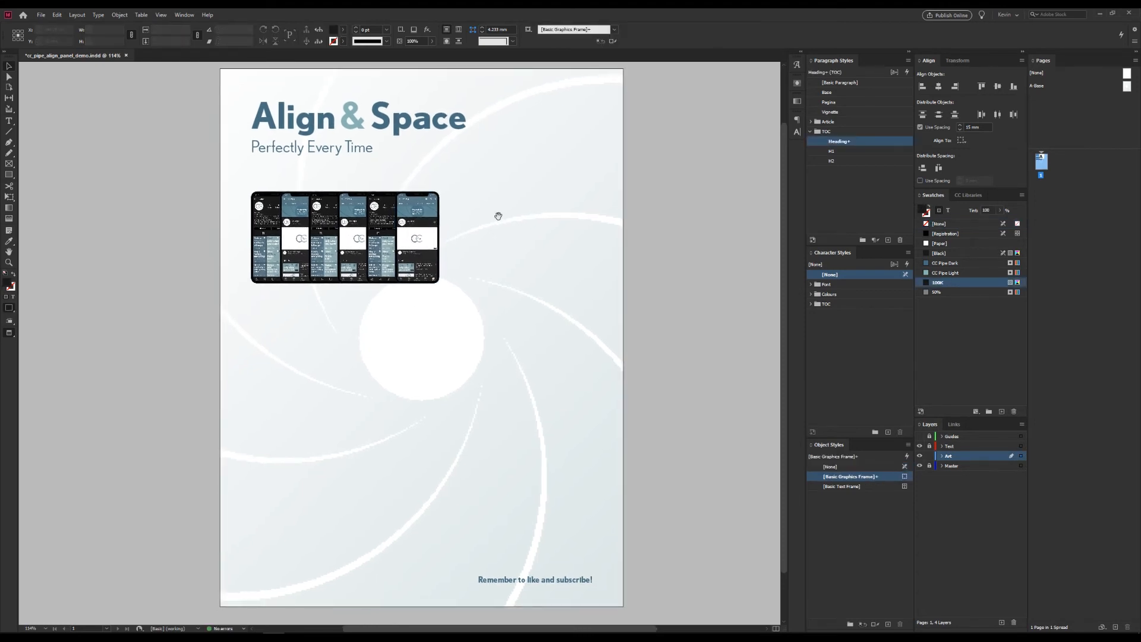
{"action": "mouse_move", "coordinate": [457, 227]}
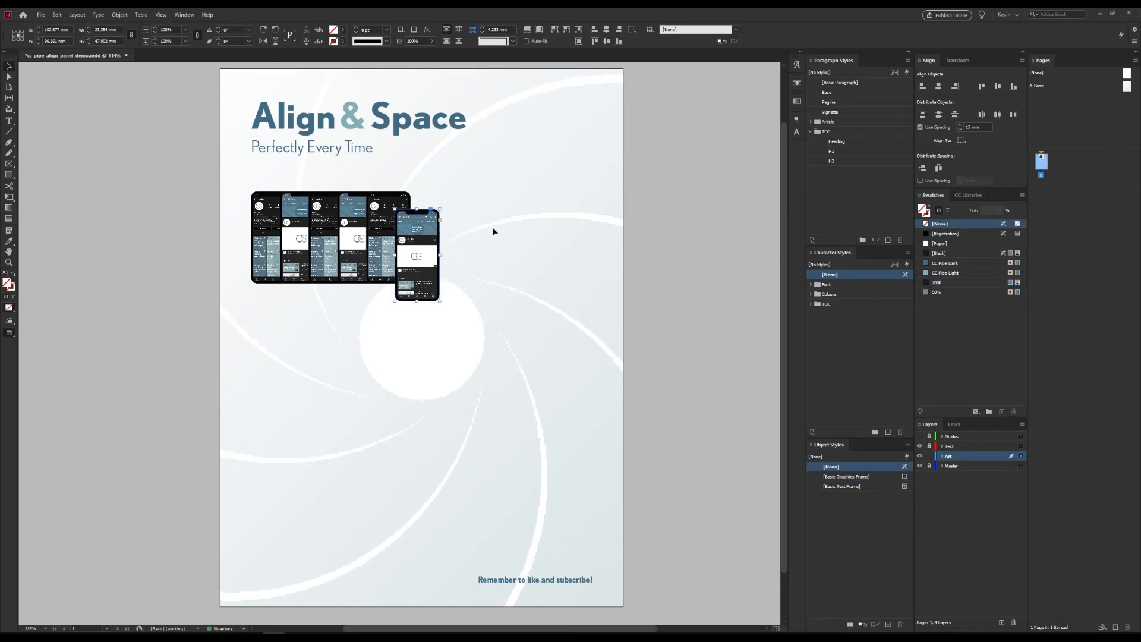
- Distribute all six phones with the set spacing and preview a Bevel and Emboss effect
{"action": "left_click", "coordinate": [940, 114]}
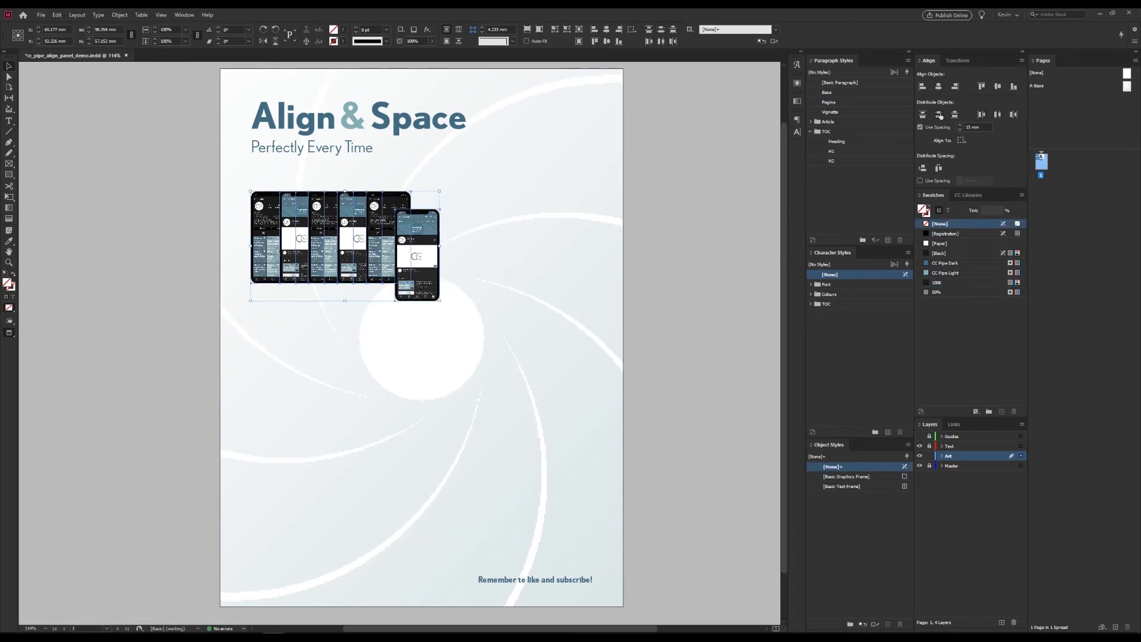
{"action": "left_click", "coordinate": [920, 126]}
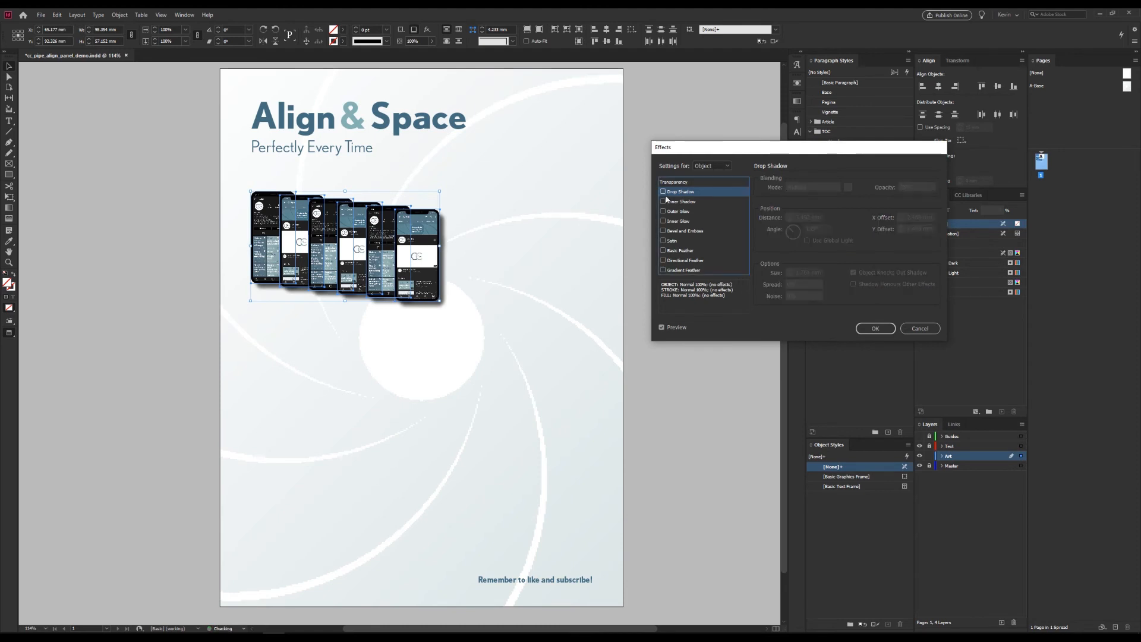
{"action": "left_click", "coordinate": [662, 230]}
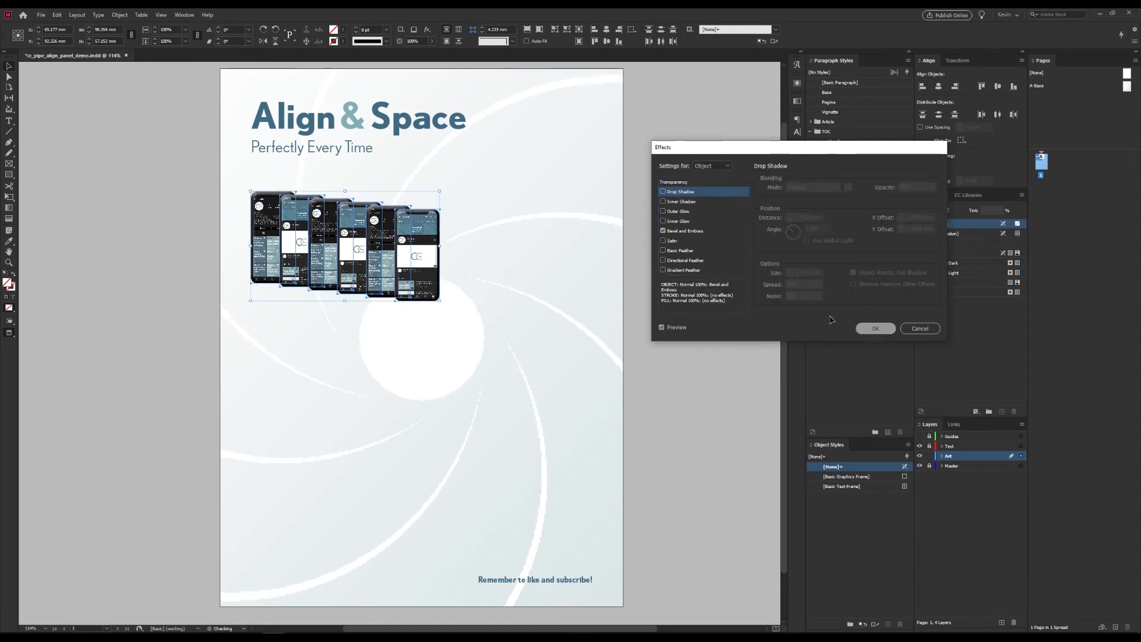